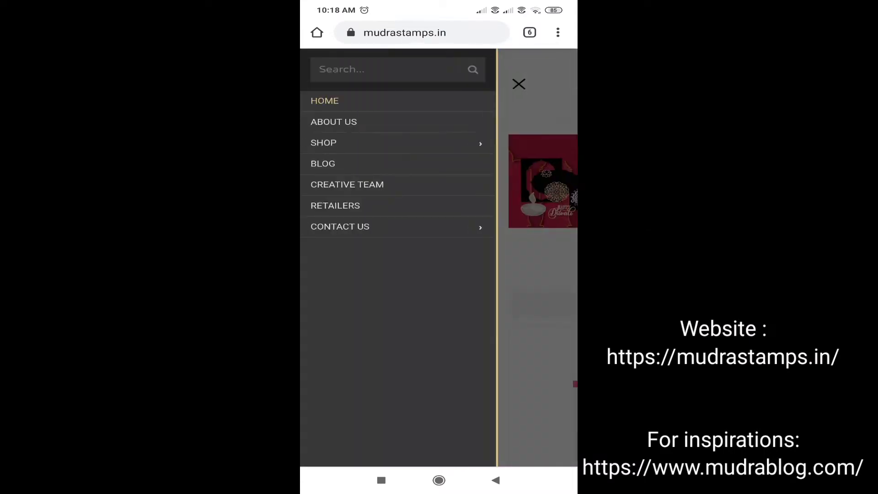
Step: Move from the stamp sets to the 6"x4" stencils and scroll its 16 results, including Diamond Deco
click(323, 142)
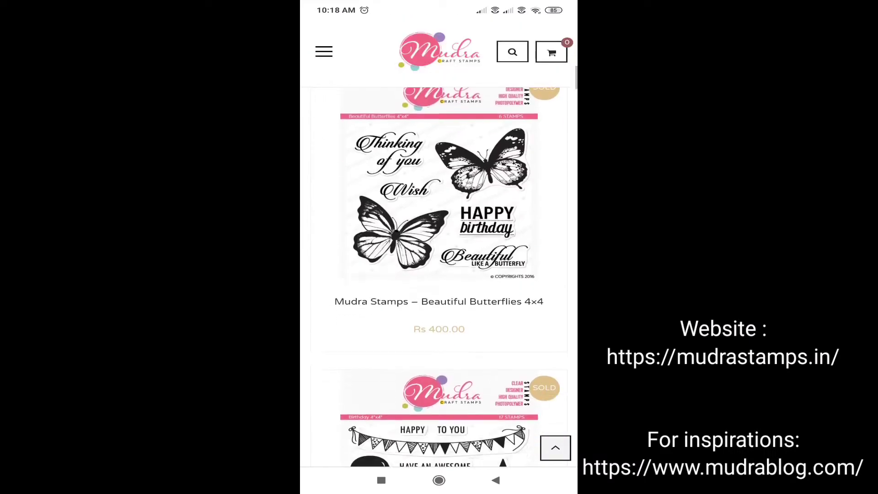
click(324, 51)
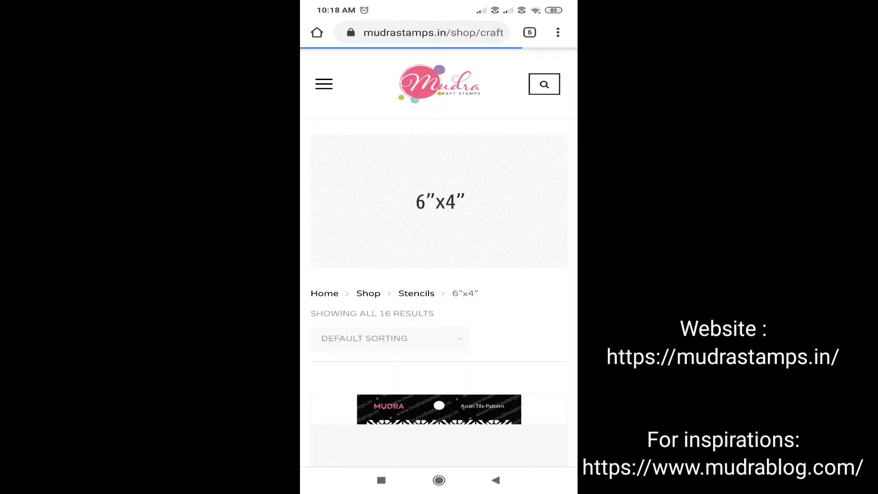
scroll(down, 3)
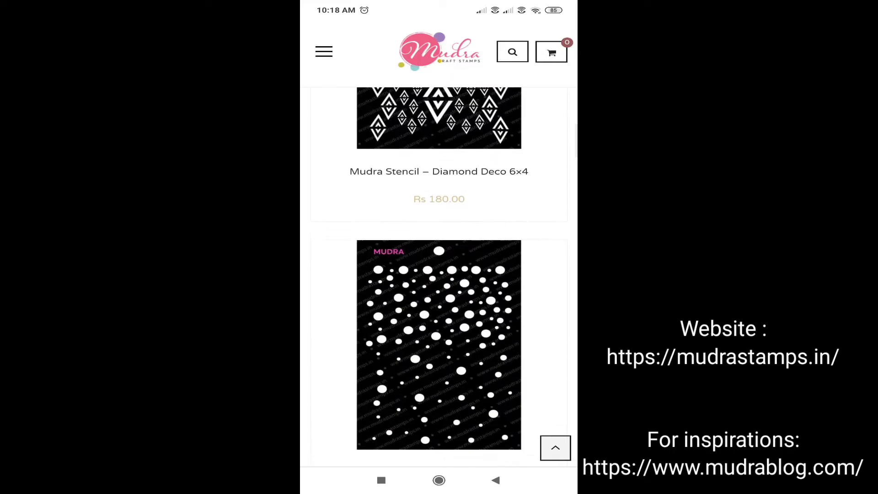